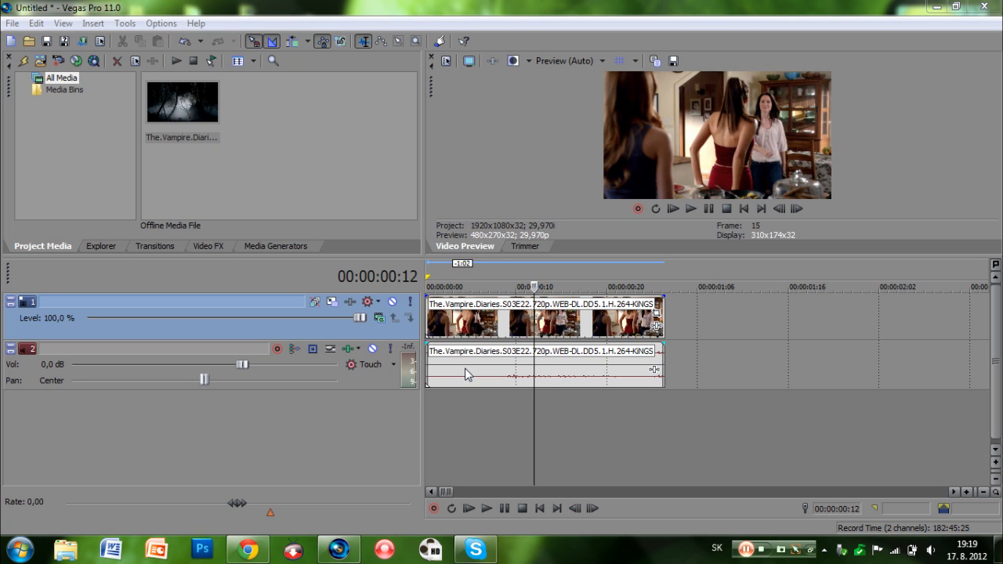
Bring up the track-list context menu to reach the new-track choices.
{"action": "right_click", "coordinate": [468, 373]}
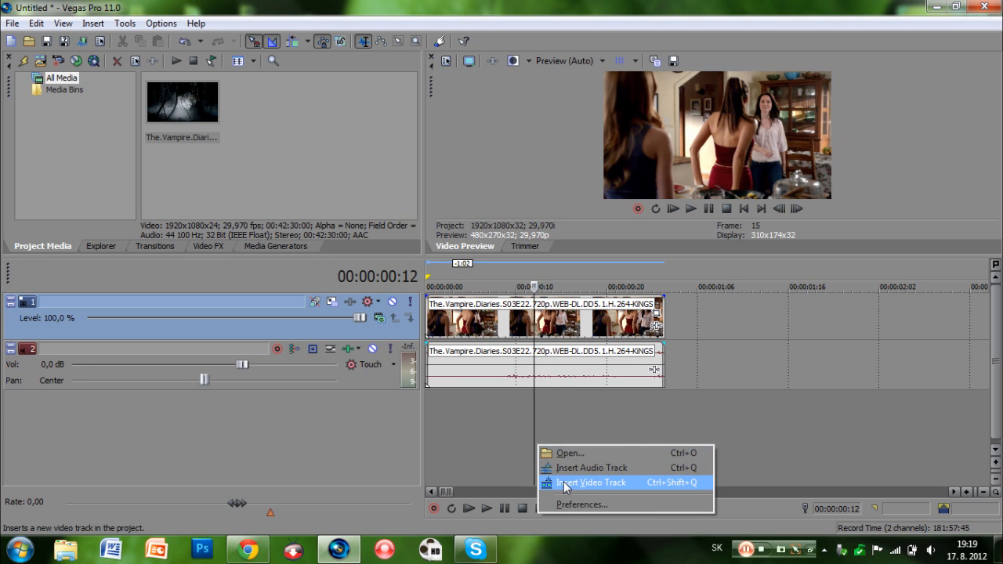
Insert a new video track and place a Sony Titles & Text 'OMG' overlay on it.
{"action": "left_click", "coordinate": [591, 482]}
{"action": "type", "text": "OMG"}
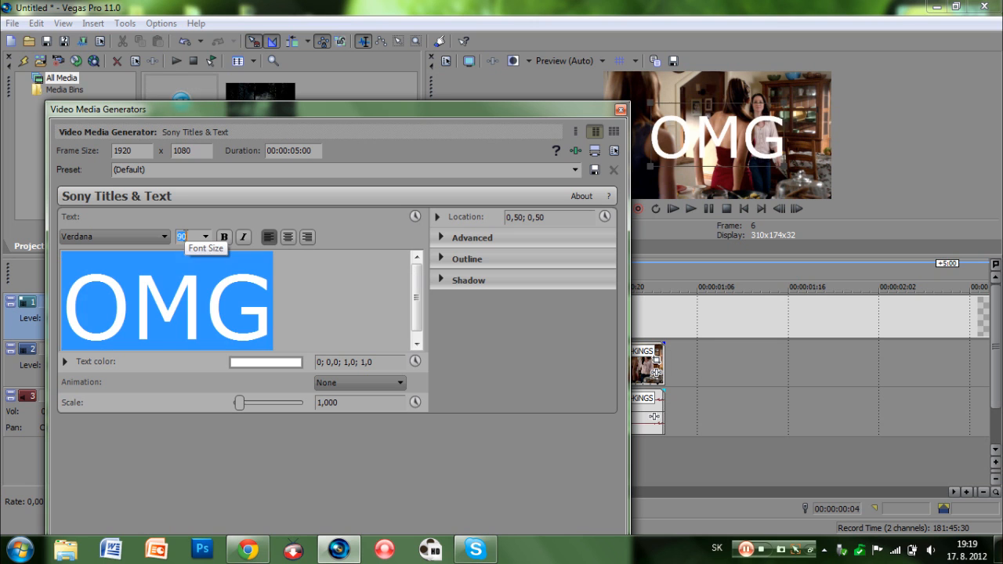
{"action": "left_click", "coordinate": [620, 110]}
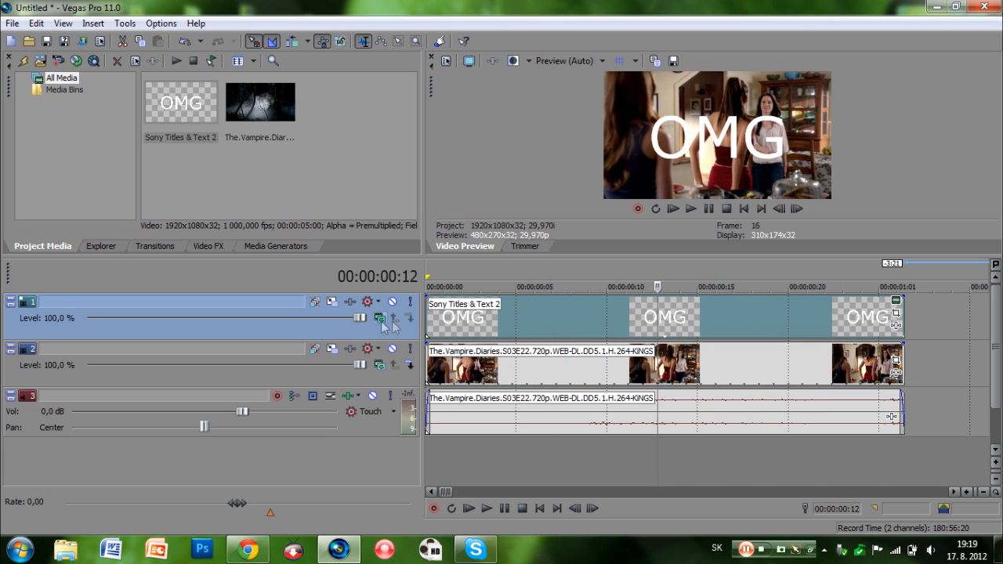
{"action": "mouse_move", "coordinate": [379, 320]}
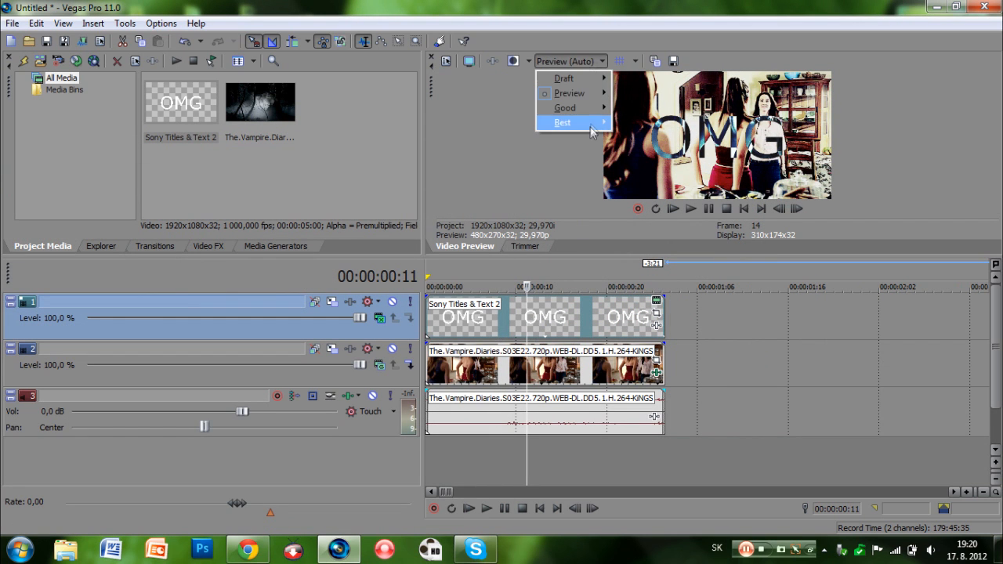
Set Video Preview quality to Best (Full) in the enlarged preview pane.
{"action": "left_click", "coordinate": [561, 123]}
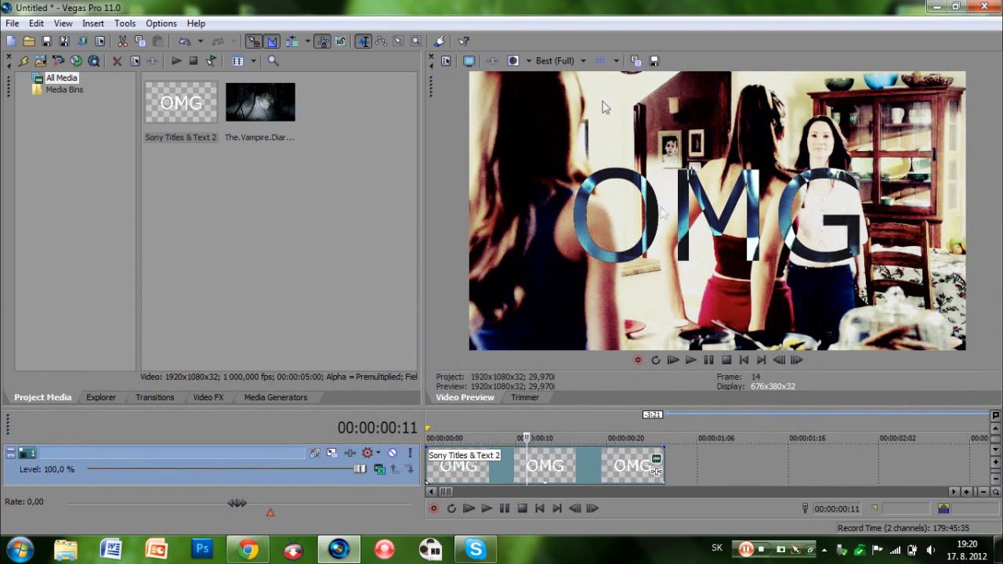
{"action": "mouse_move", "coordinate": [421, 160]}
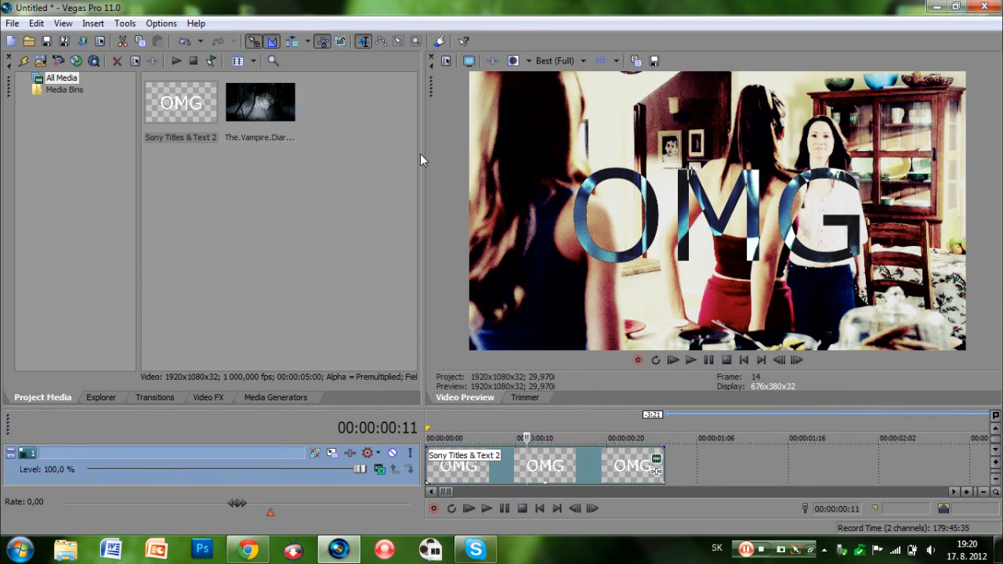